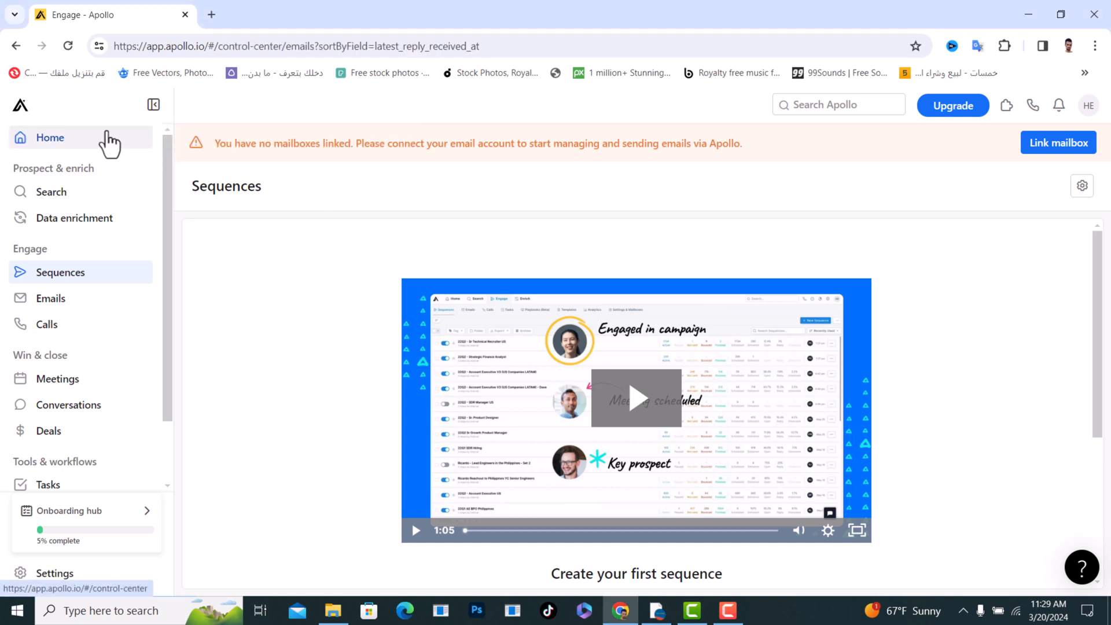
Navigate from Home through Sequences to the Emails page showing no records
click(51, 138)
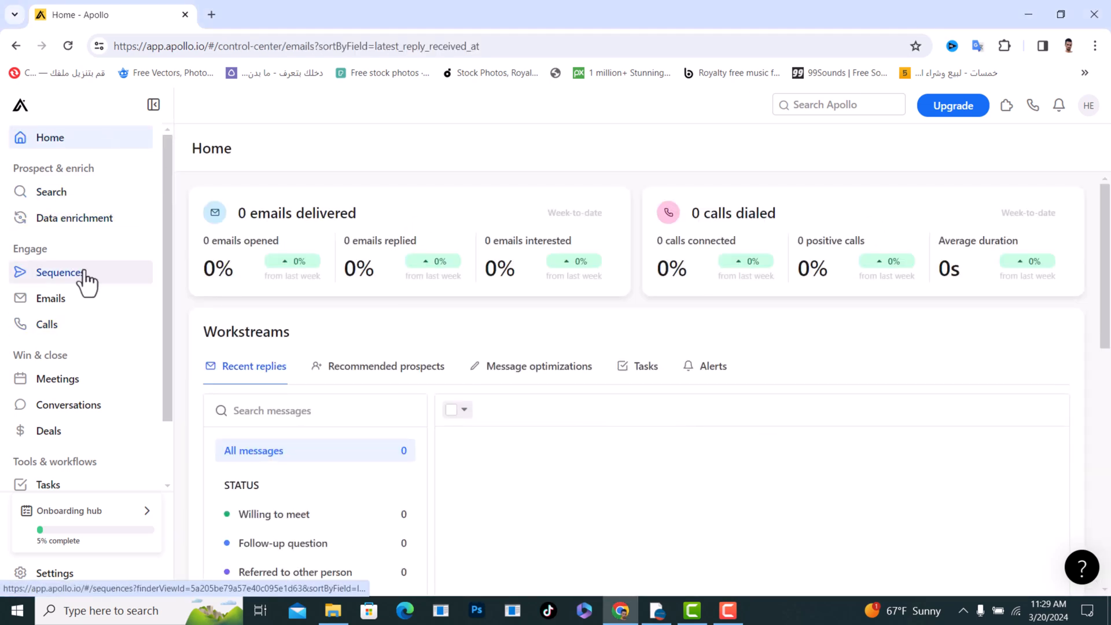
click(60, 272)
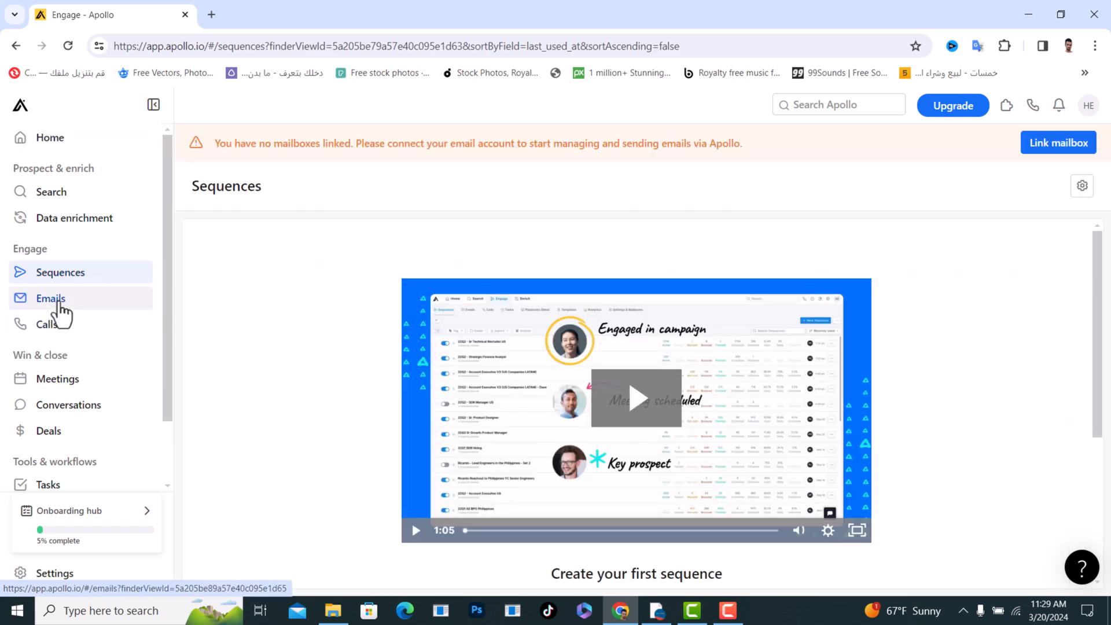
click(50, 298)
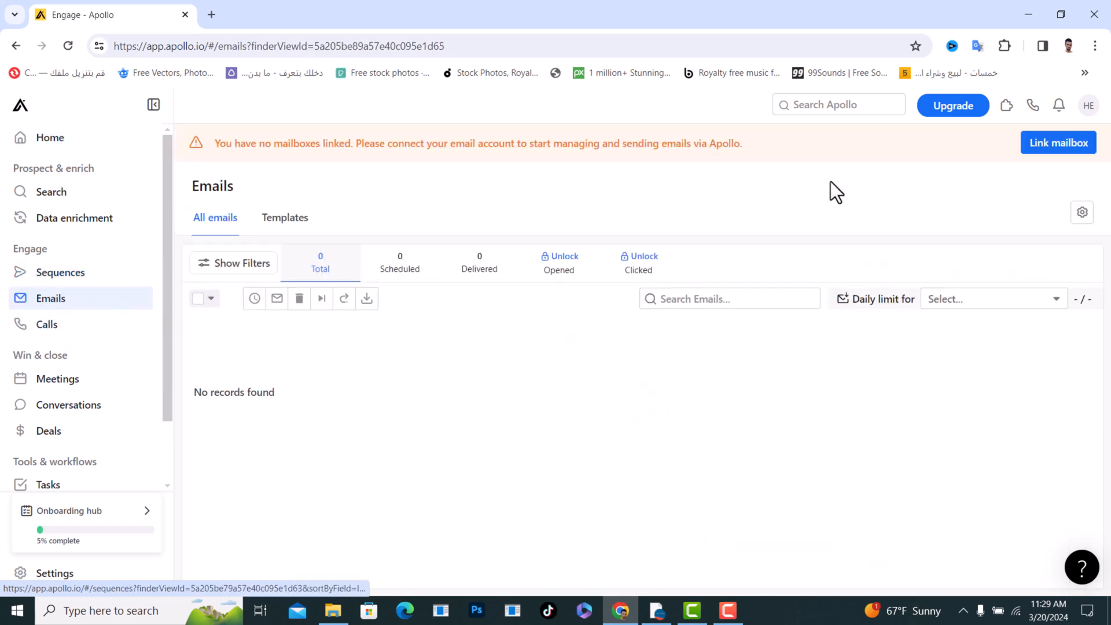
mouse_move(1057, 156)
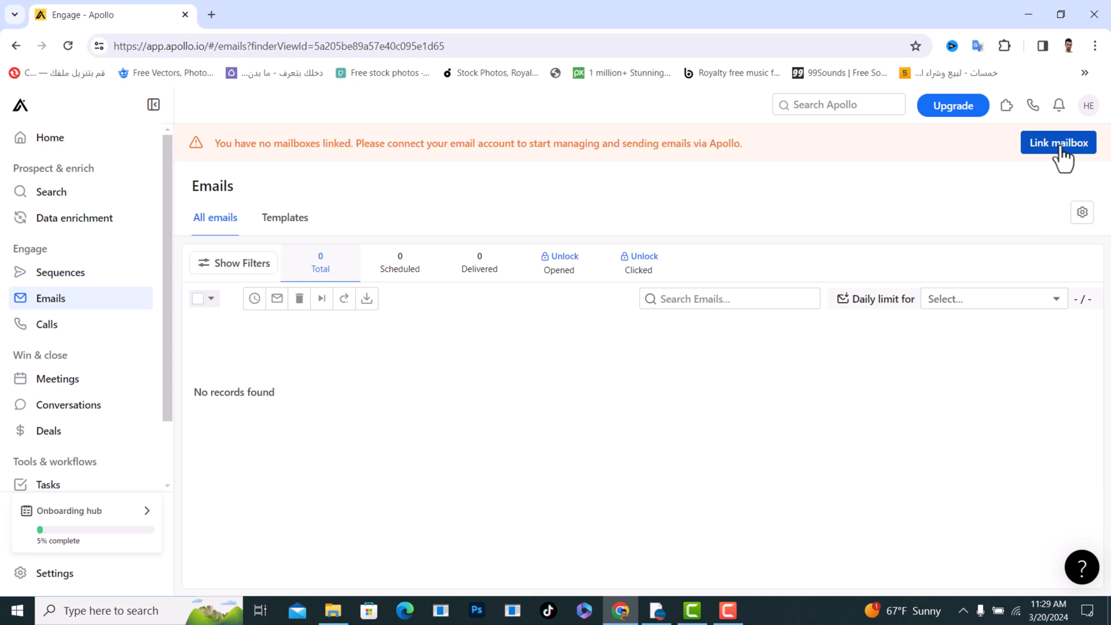
mouse_move(693, 208)
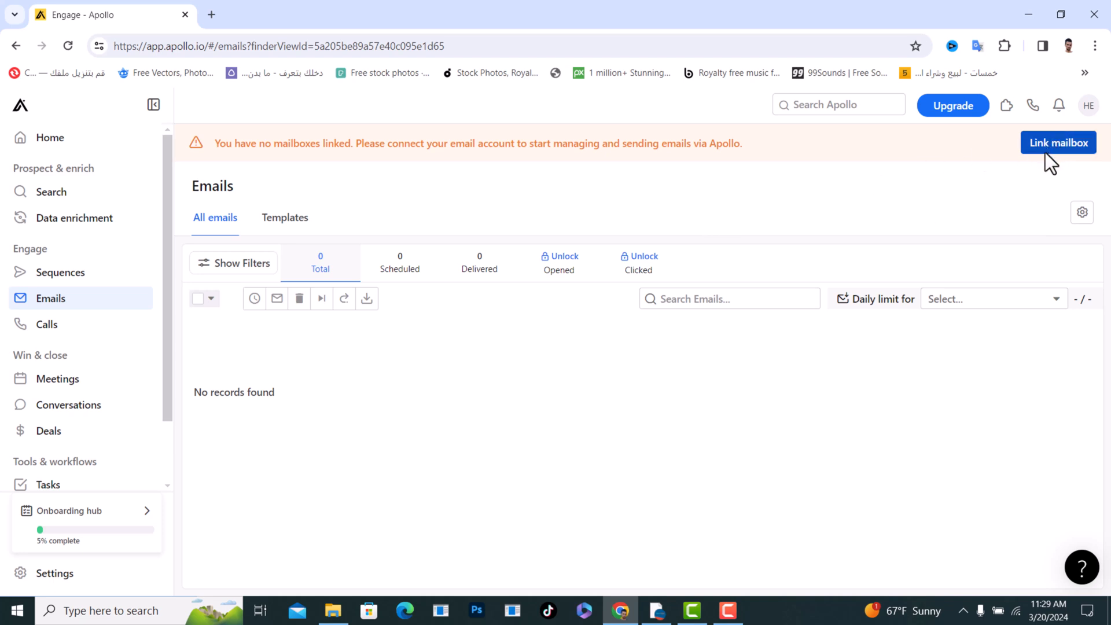
Link a Google mailbox with the Terms of Service accepted
click(1058, 143)
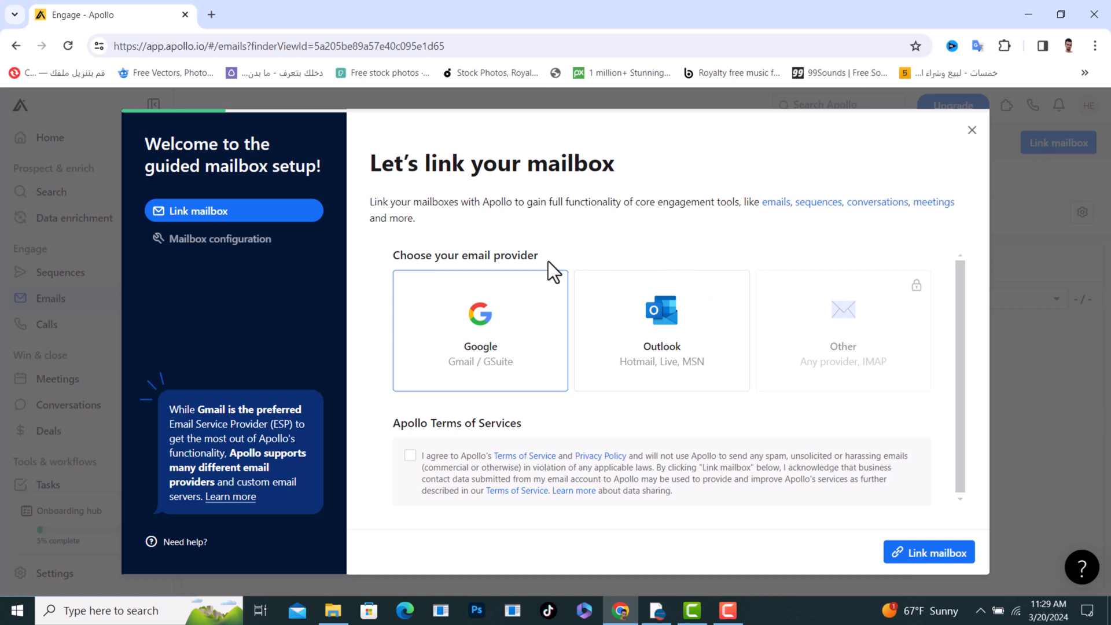
mouse_move(453, 339)
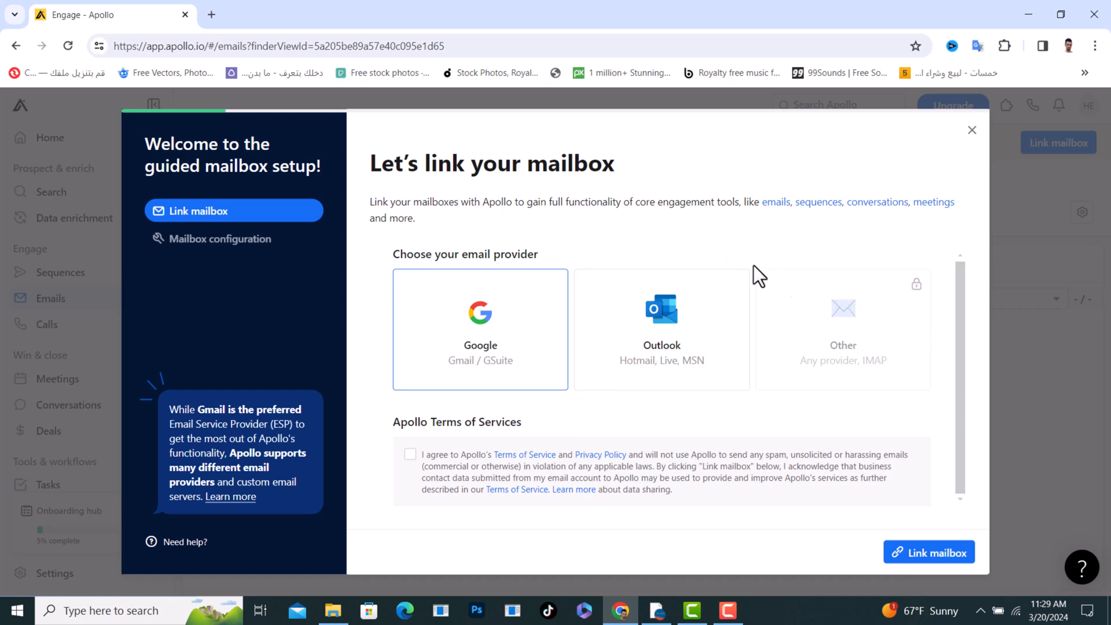
triple_click(464, 255)
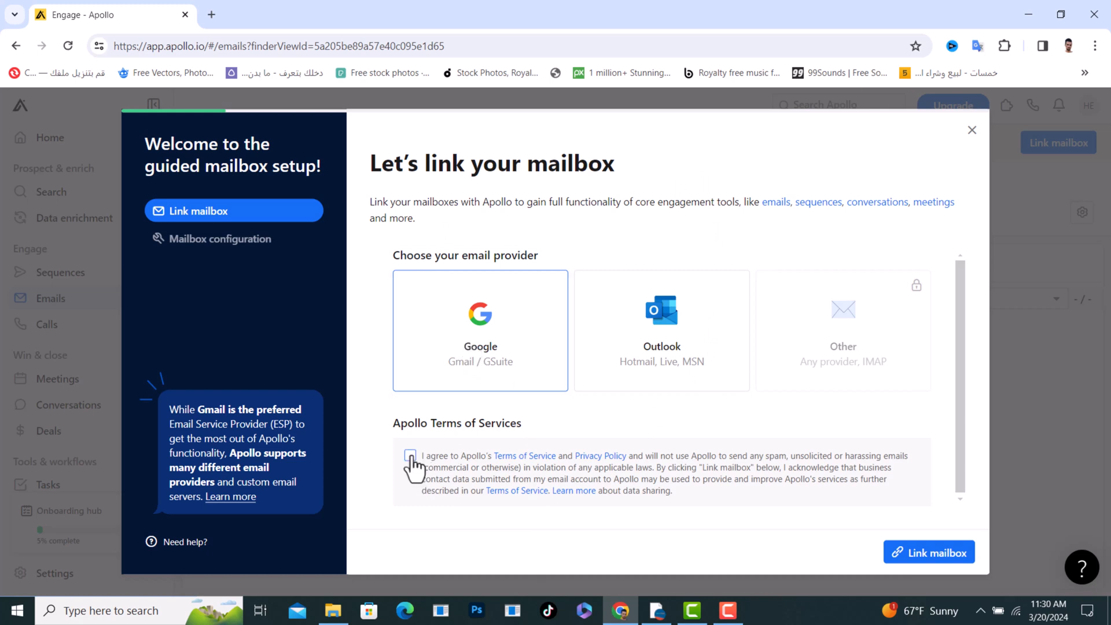
click(410, 455)
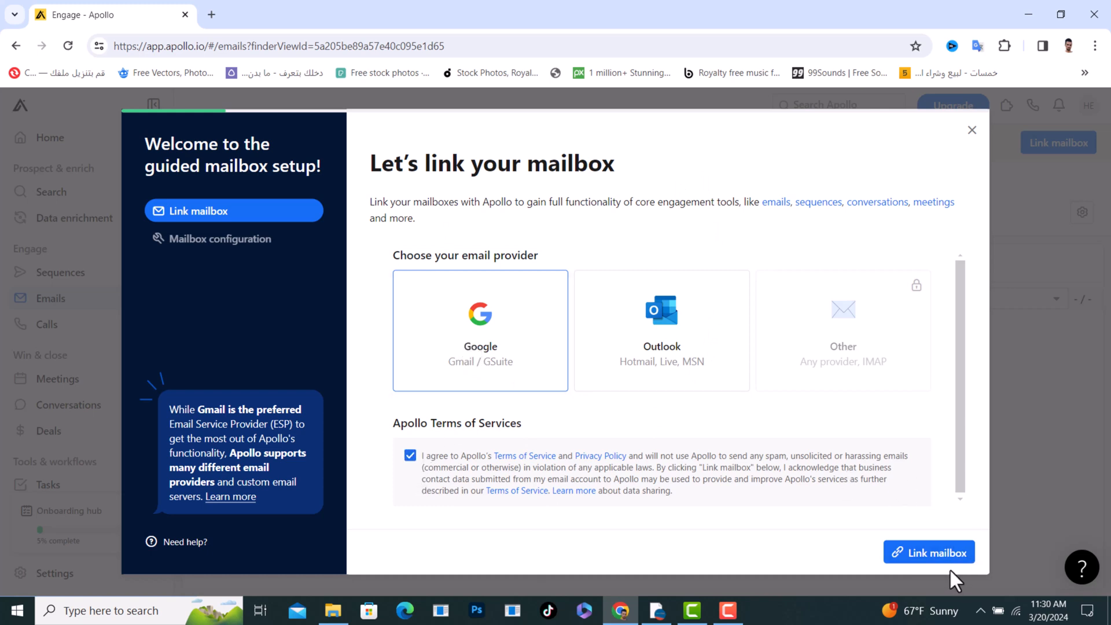
mouse_move(938, 568)
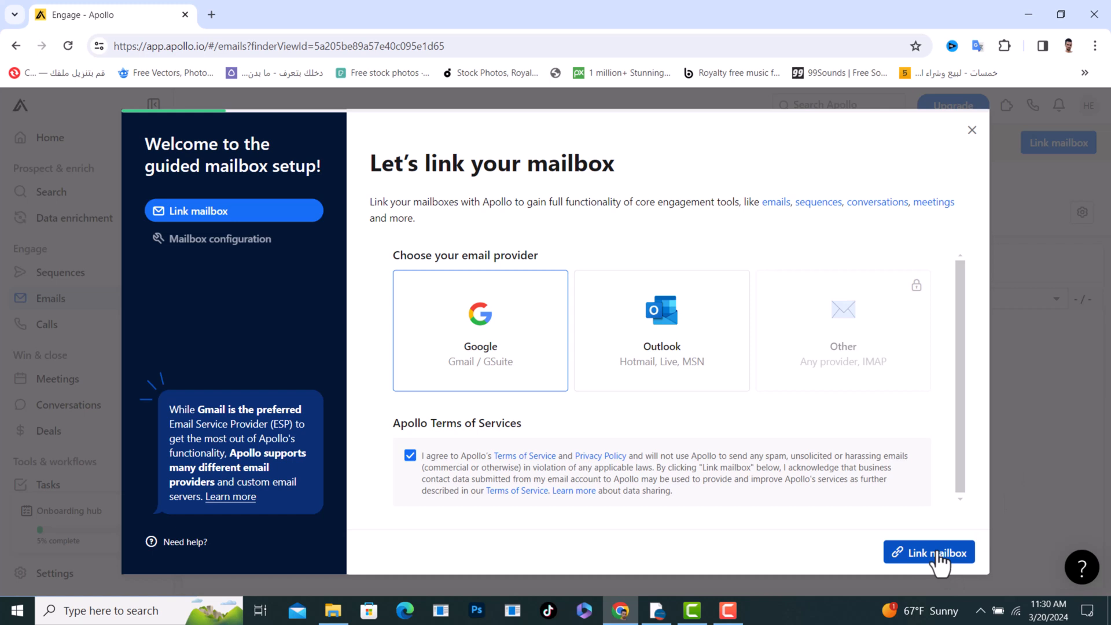
click(936, 551)
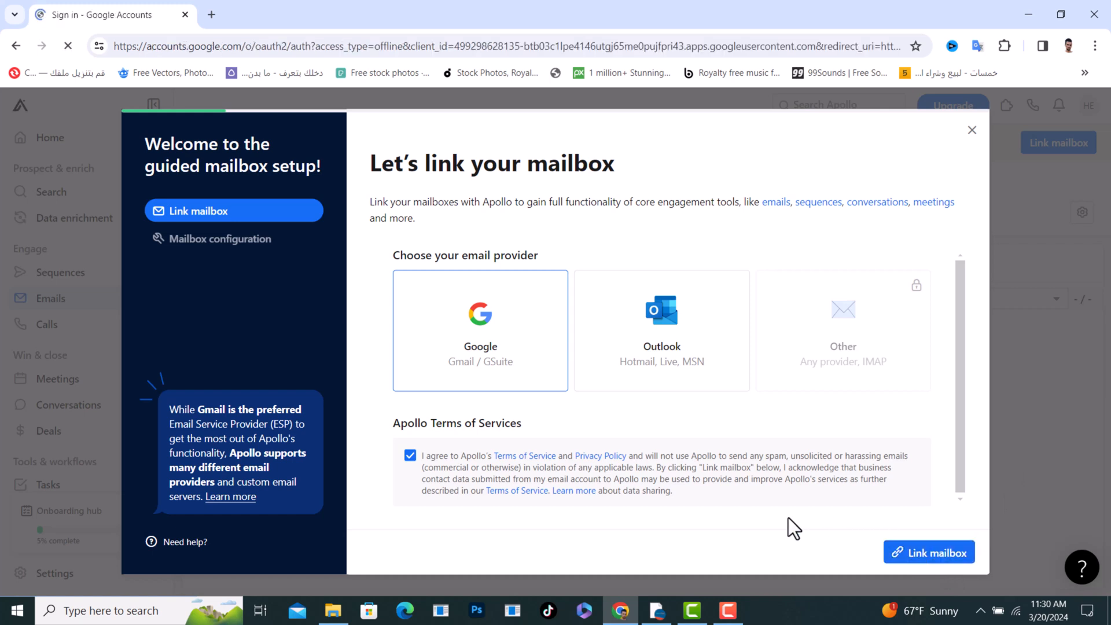
Sign in to Apollo with the second Google account
click(927, 552)
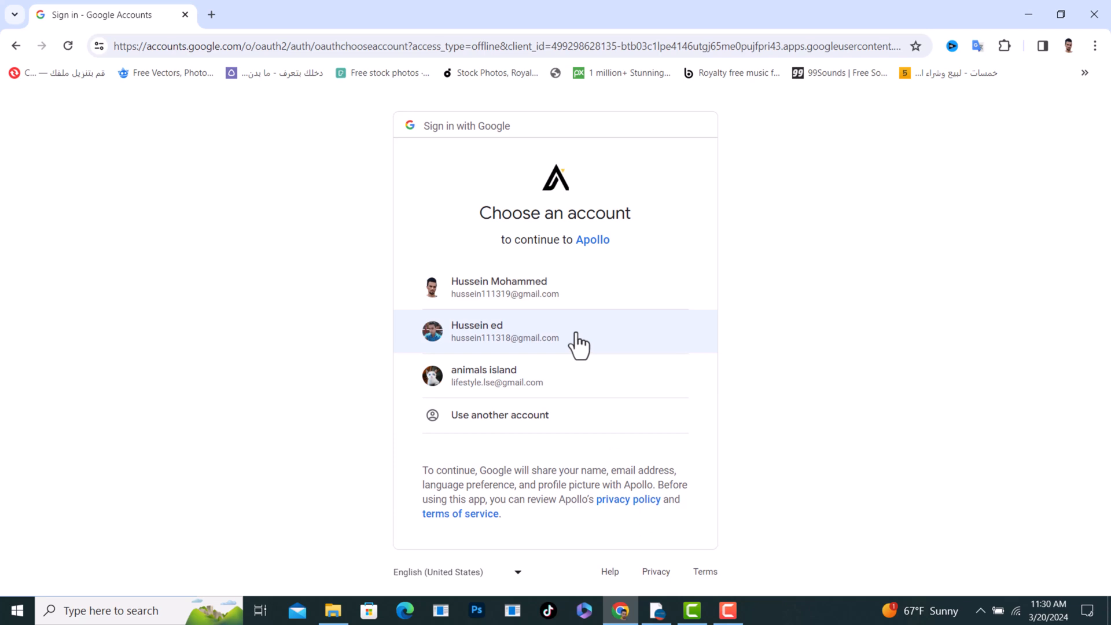
click(505, 331)
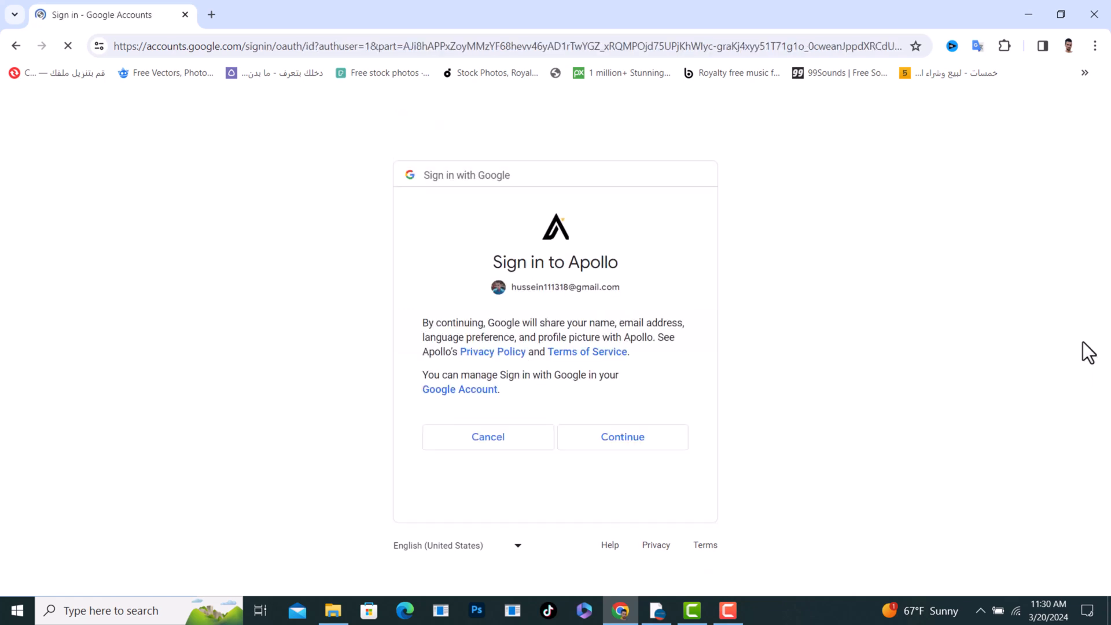
click(623, 437)
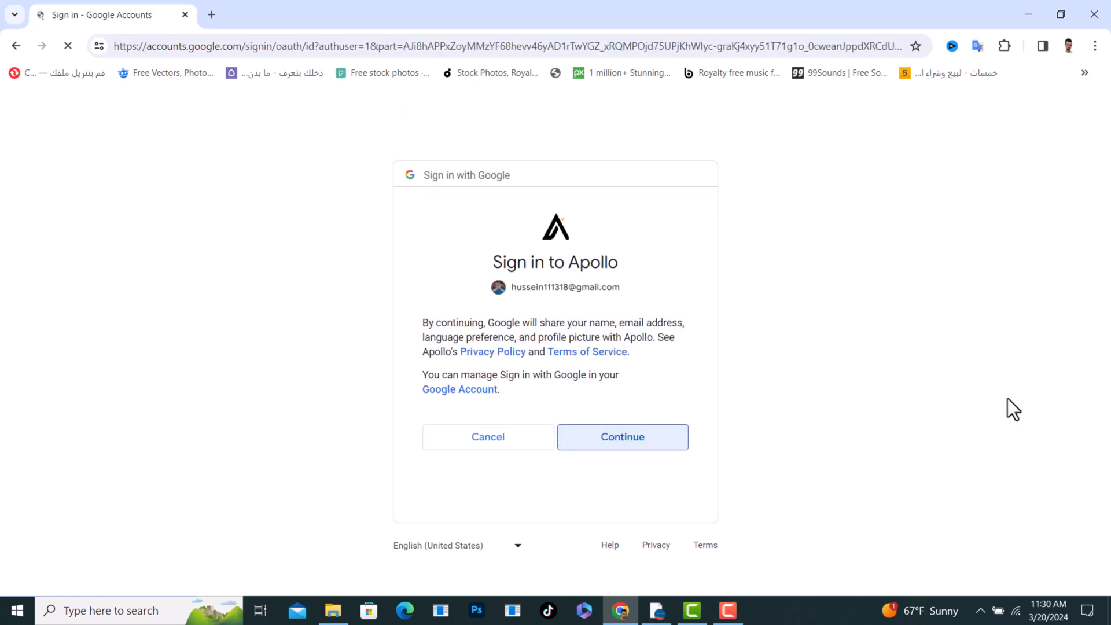
click(622, 437)
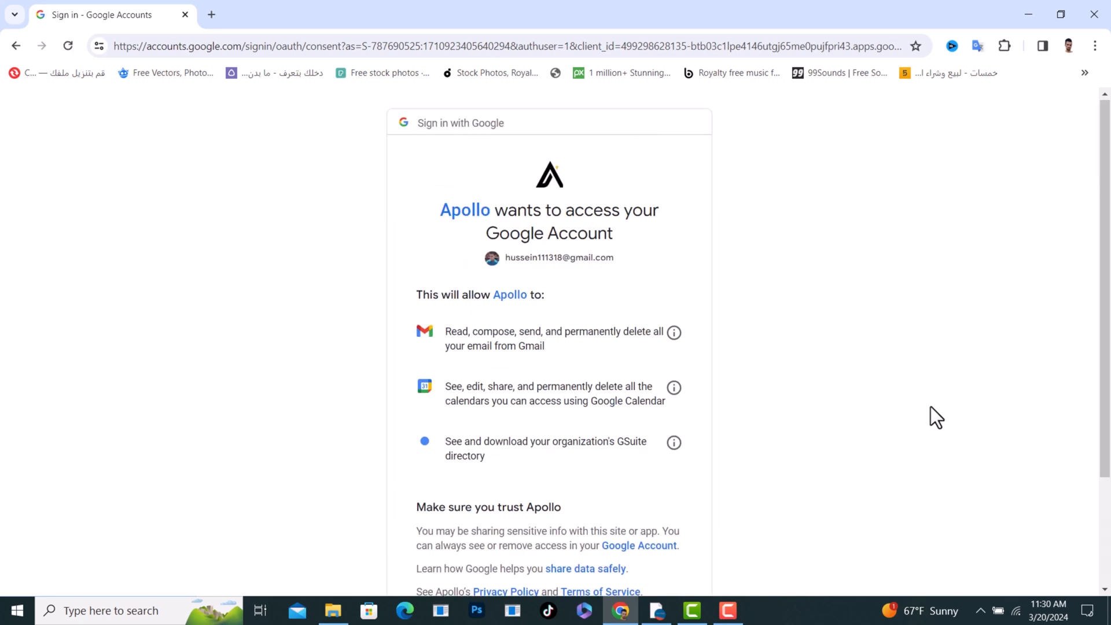
Allow Apollo access to the account's mail and calendars
scroll(down, 3)
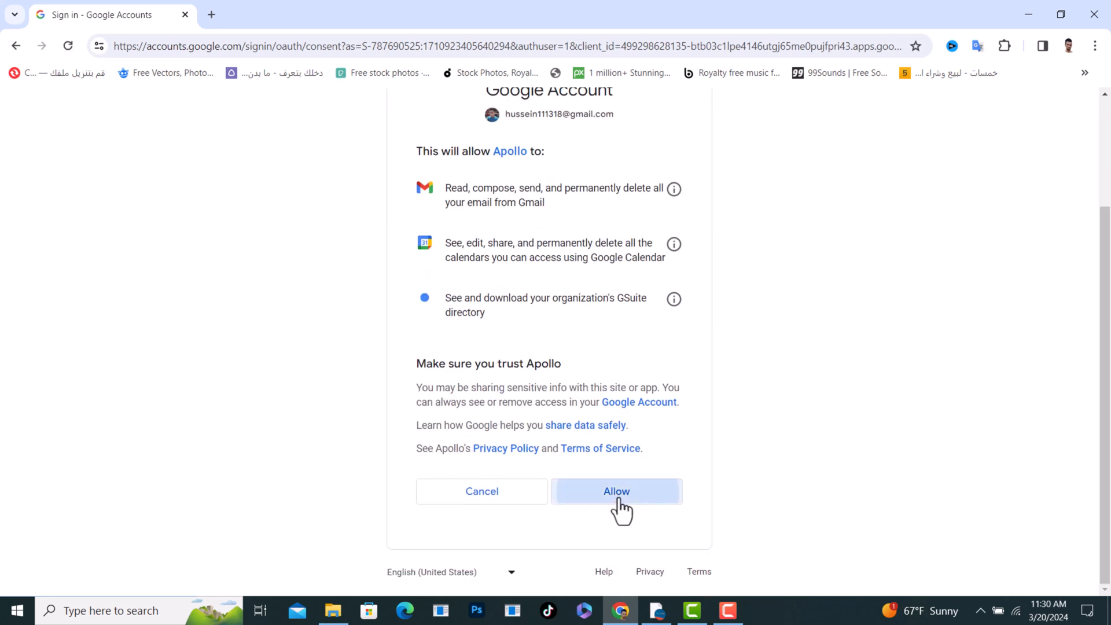
click(616, 491)
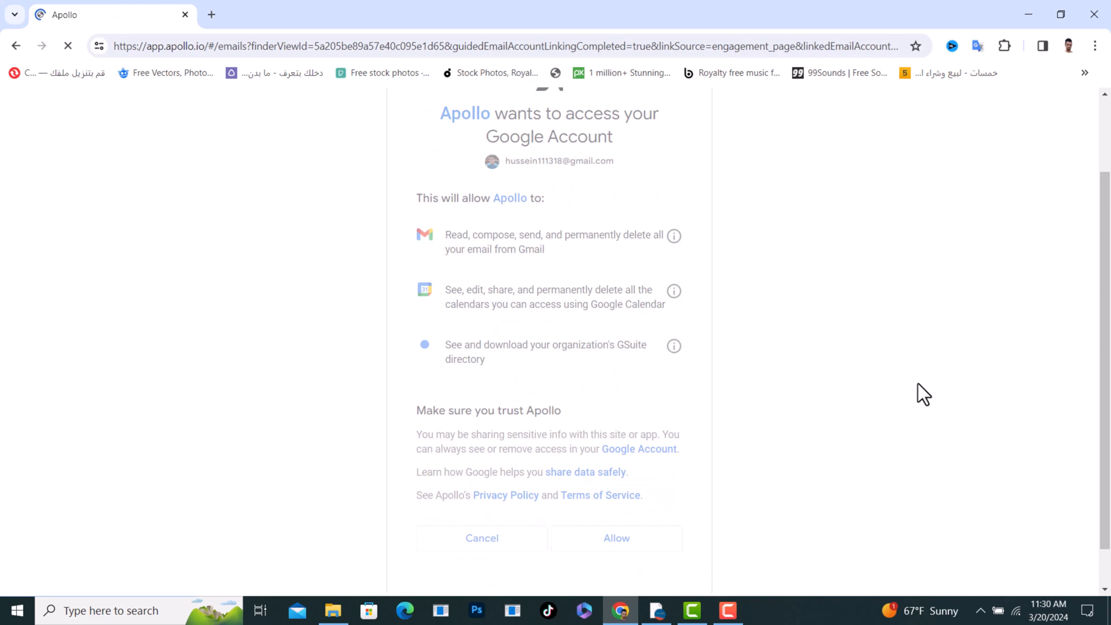
Revisit Emails via Sequences to see the Gmail mailbox linked-successfully notice
click(616, 538)
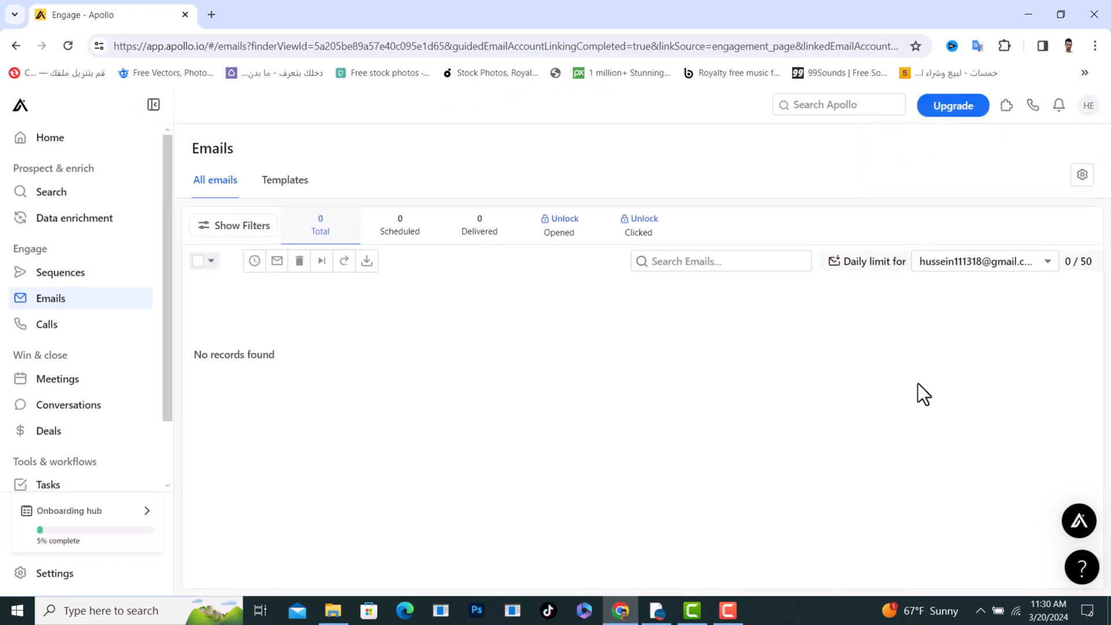
mouse_move(910, 418)
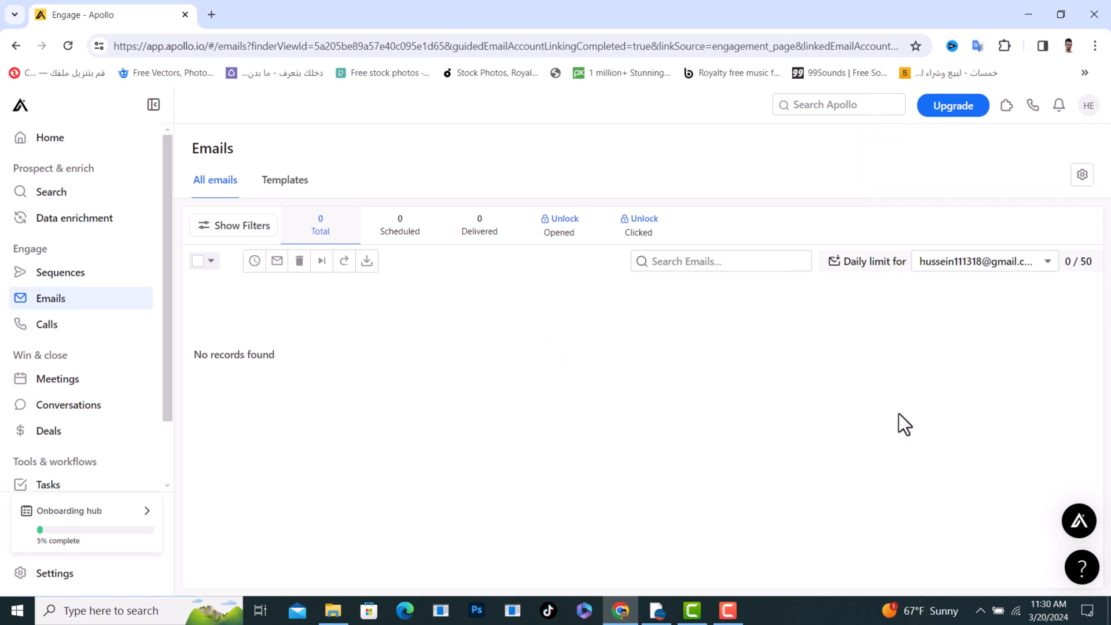
mouse_move(282, 214)
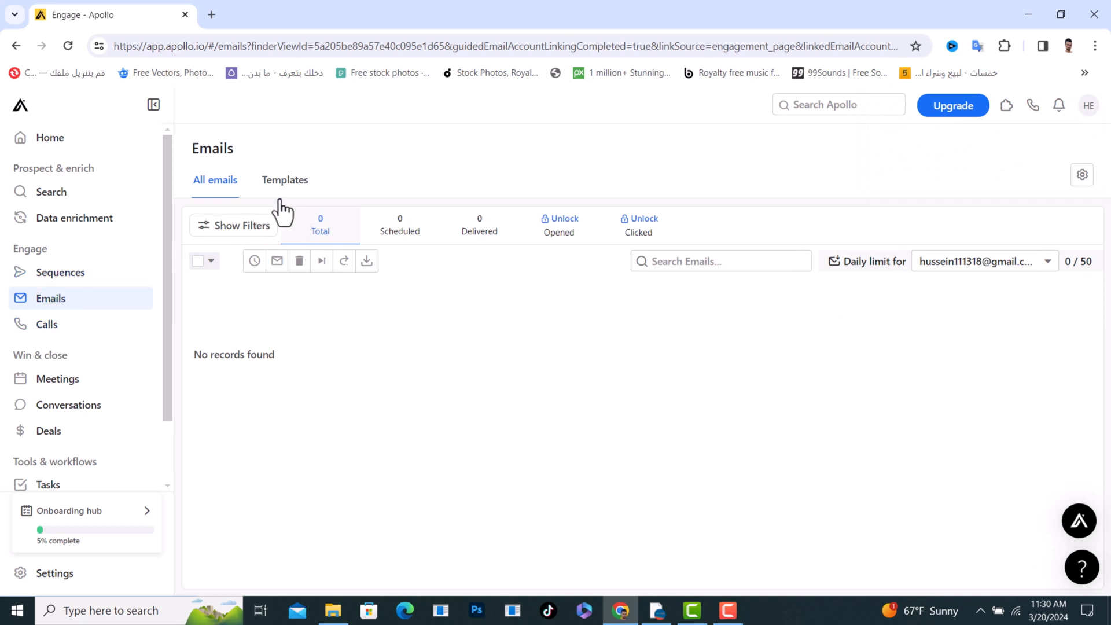
click(60, 272)
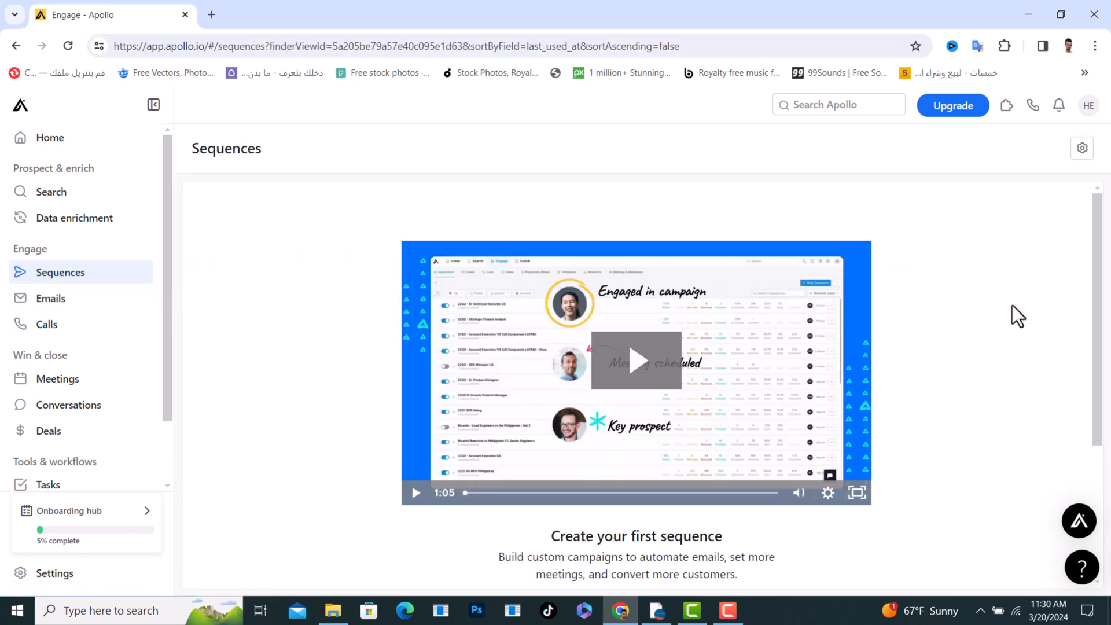
mouse_move(115, 343)
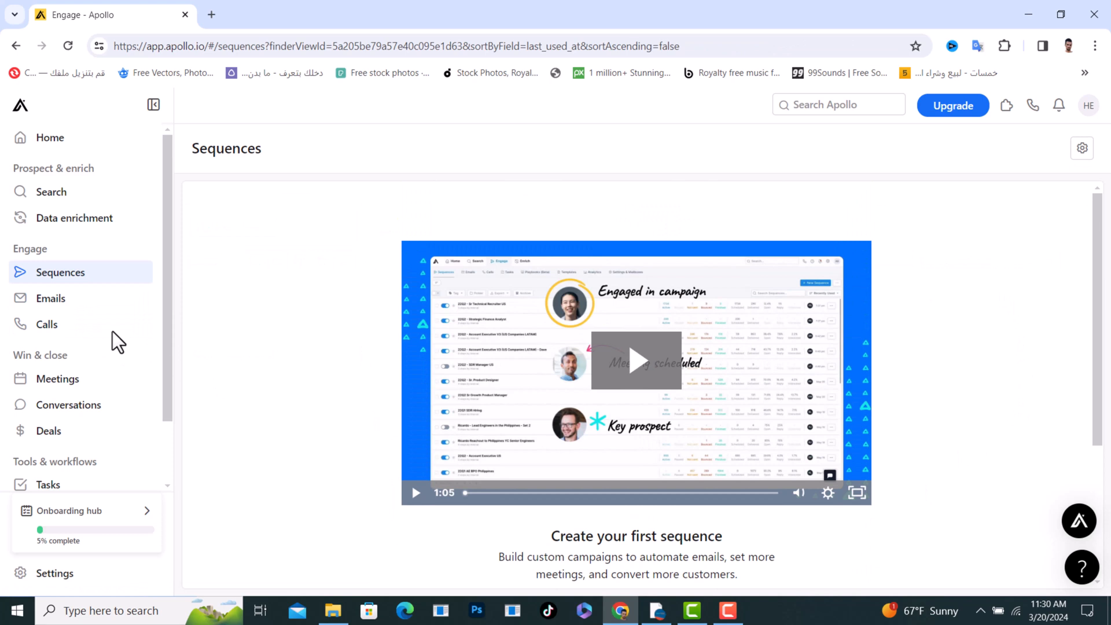
click(50, 298)
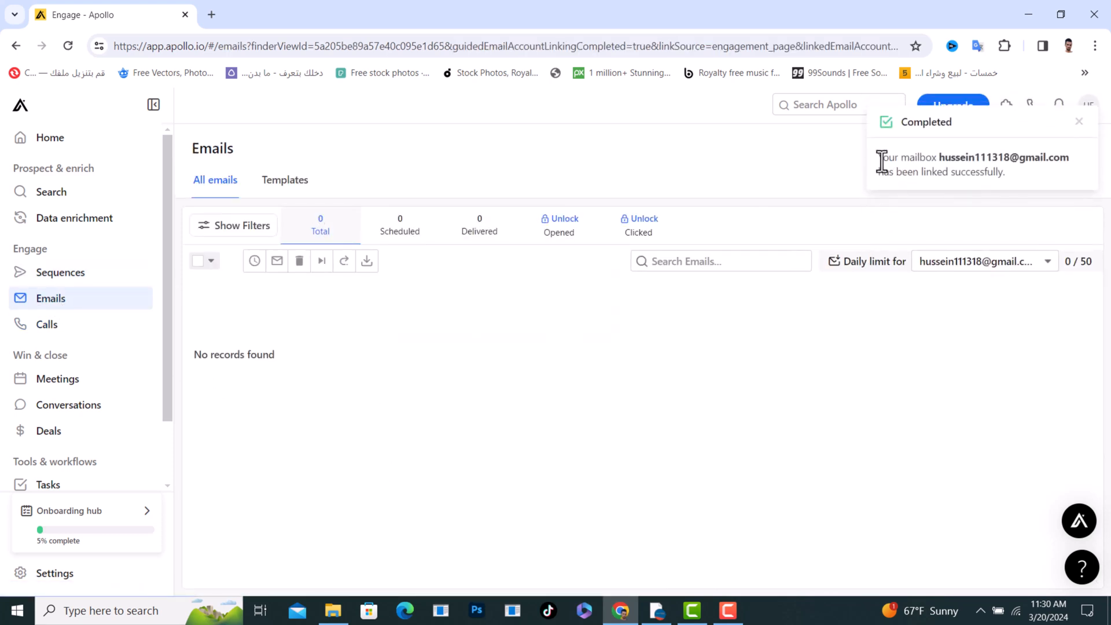
mouse_move(1041, 184)
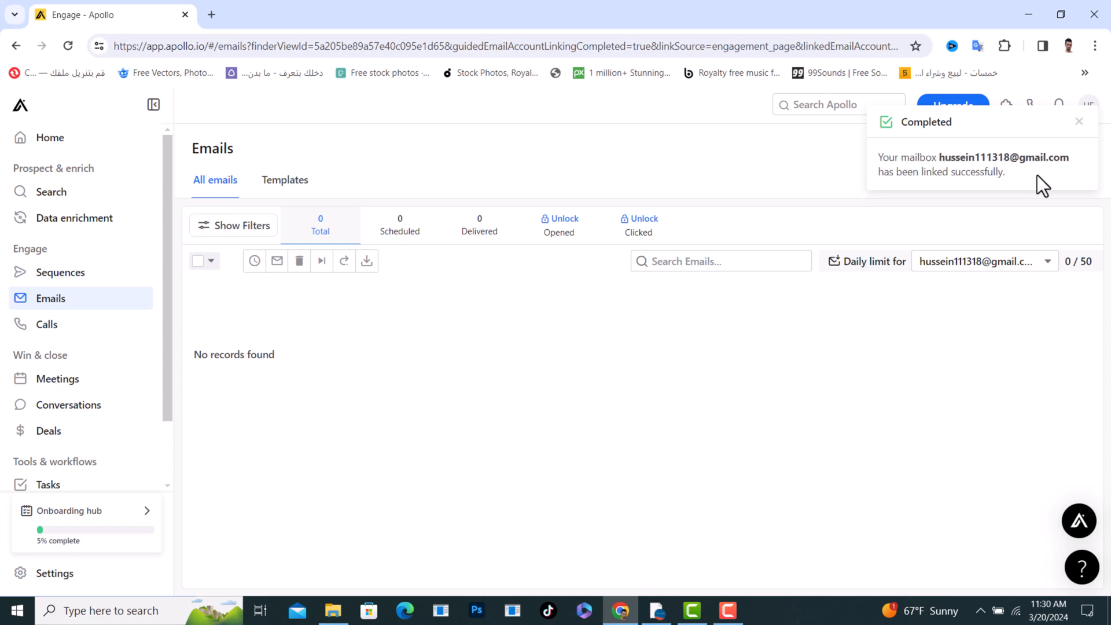